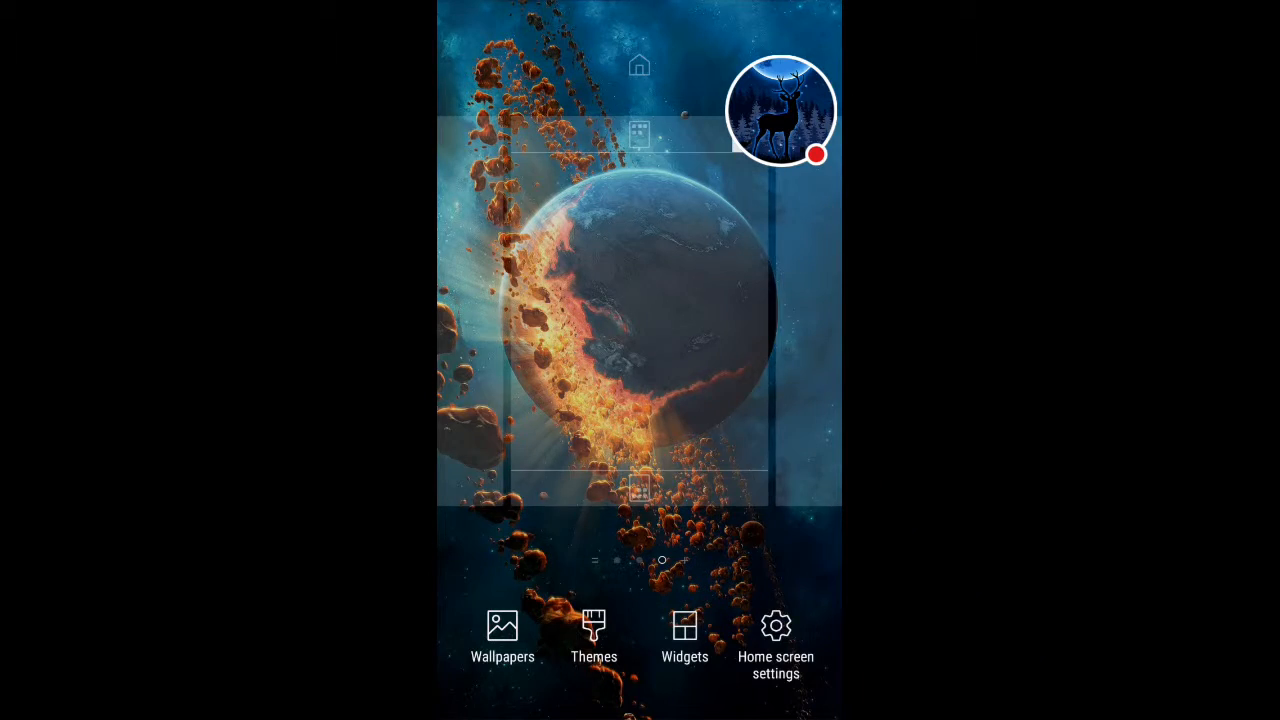
- Exit home screen edit mode, returning to the normal meteor-wallpaper home screen
left_click(640, 300)
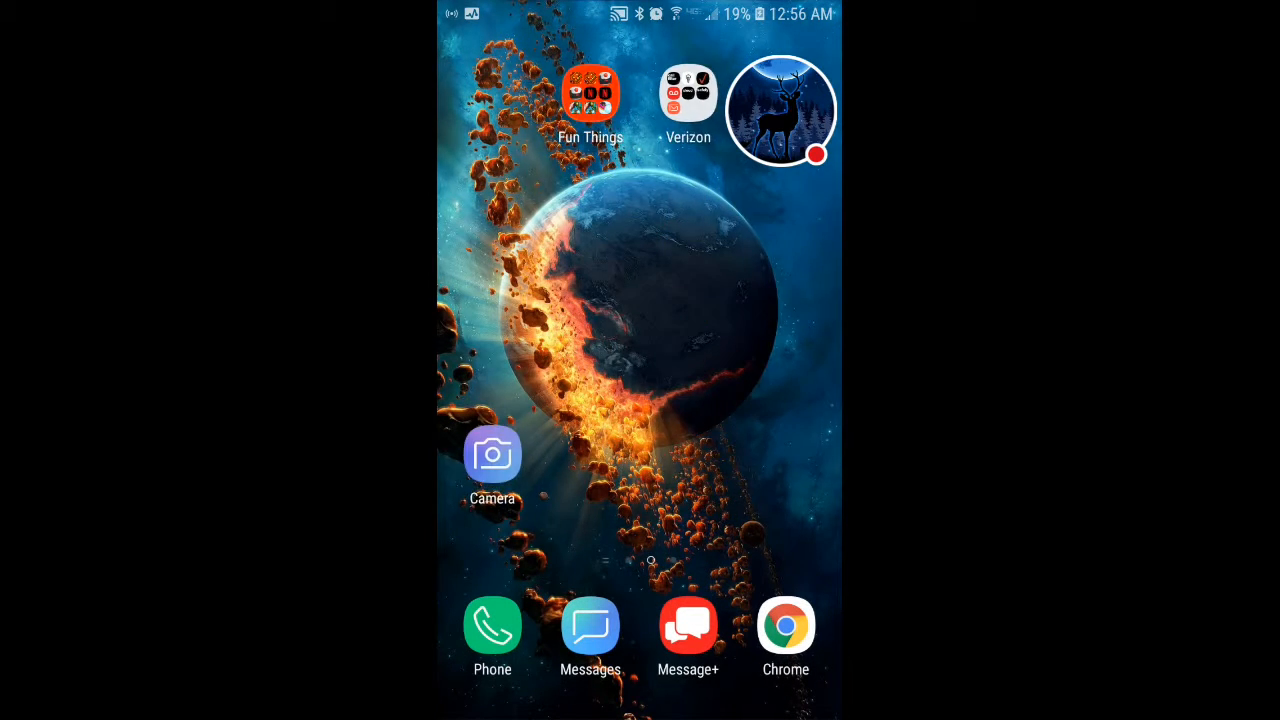
scroll("left", 3)
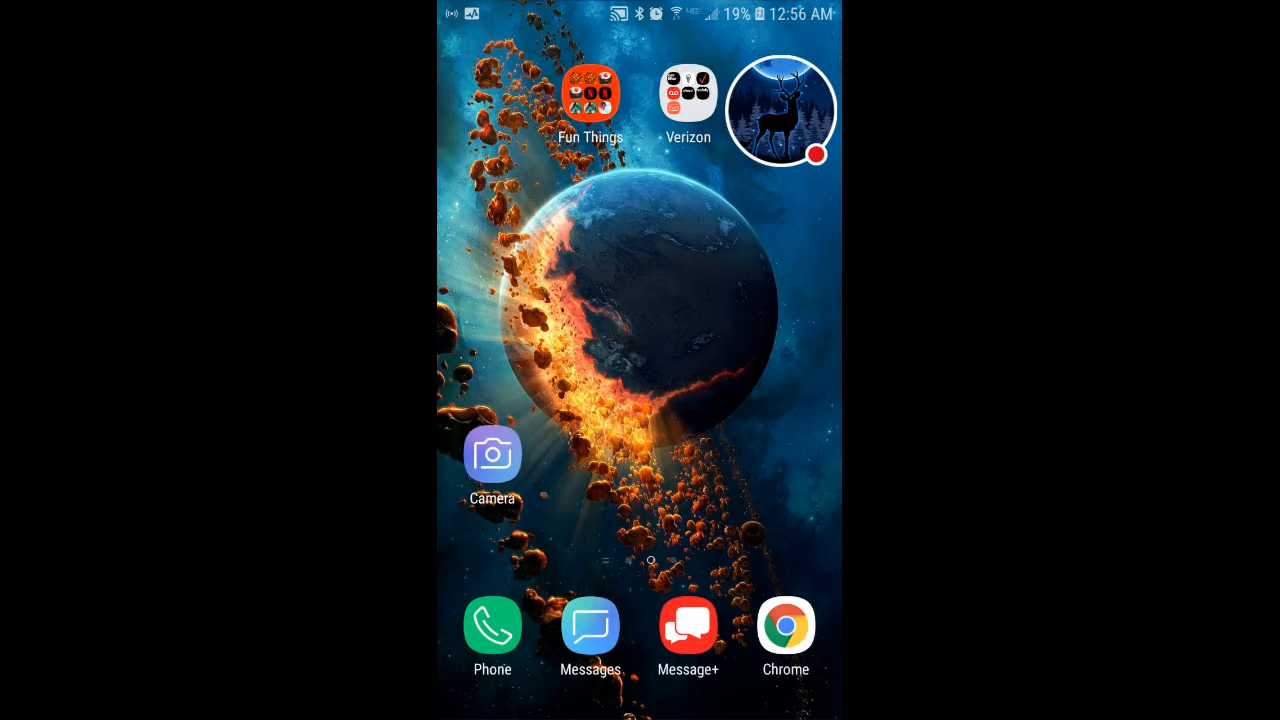
left_click(590, 96)
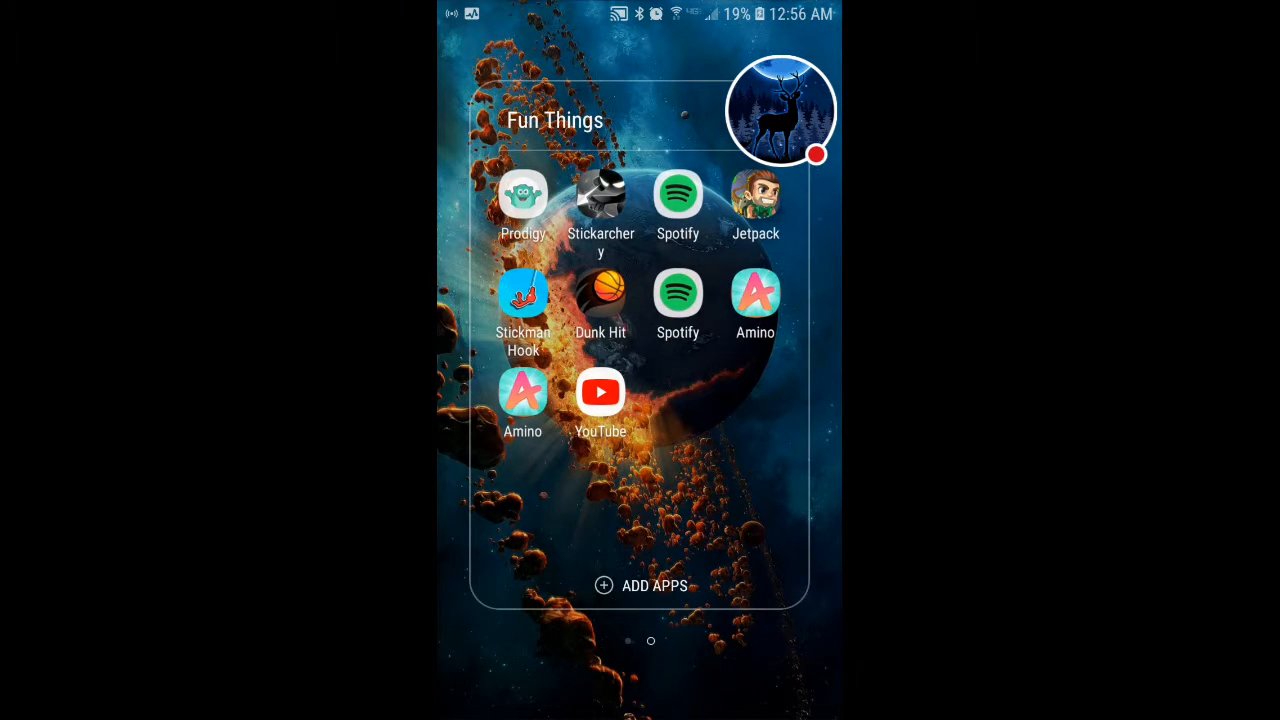
scroll("left", 3)
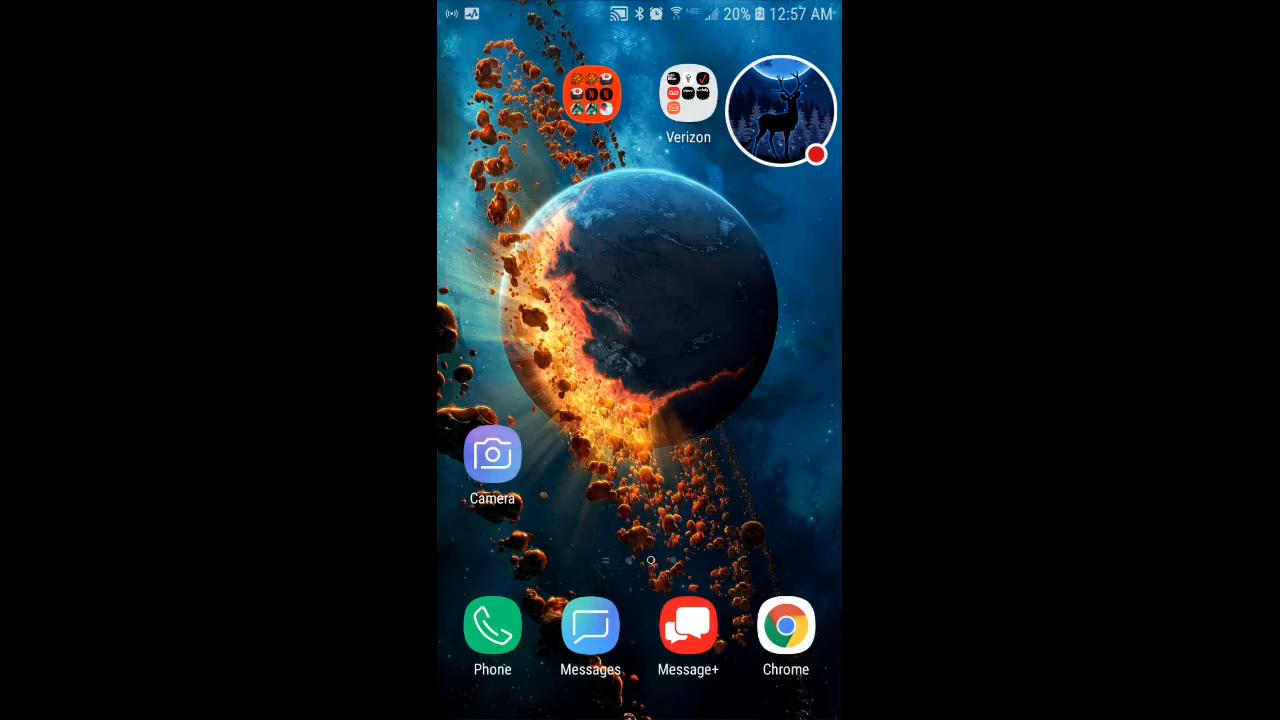
- Open the Fun Things folder showing its games, Spotify, Amino and YouTube
left_click(592, 94)
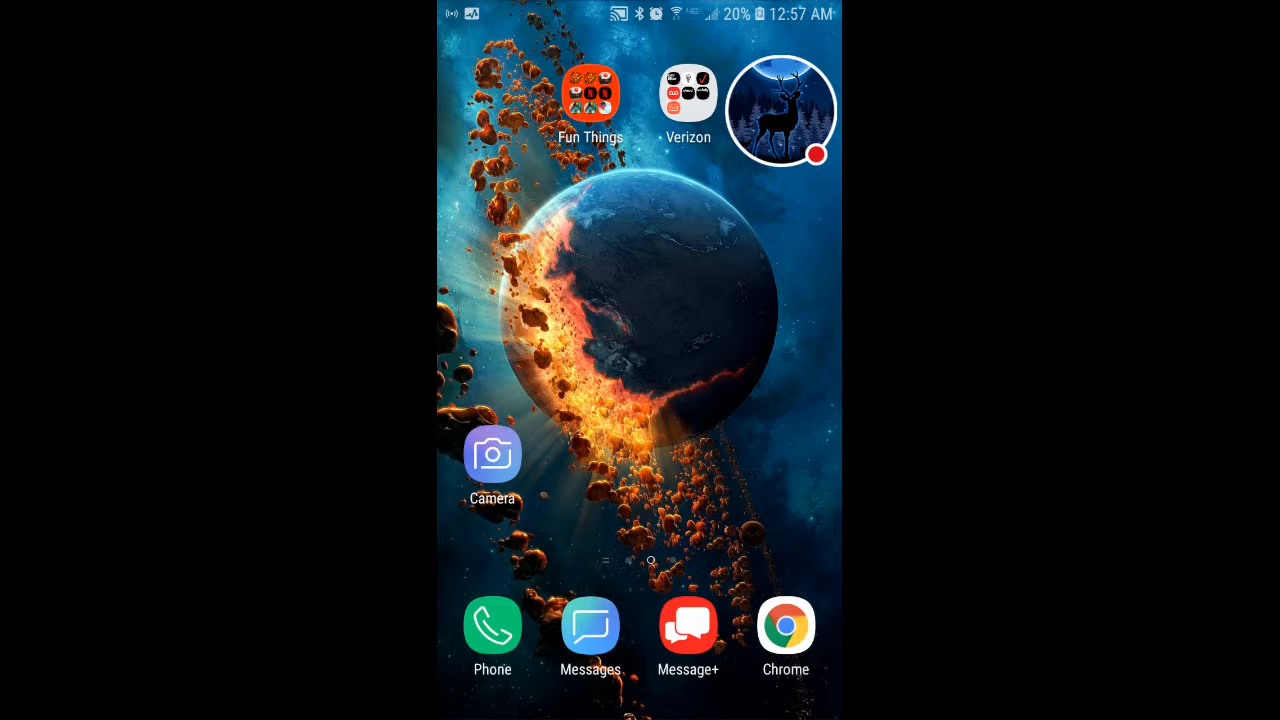
left_click(590, 96)
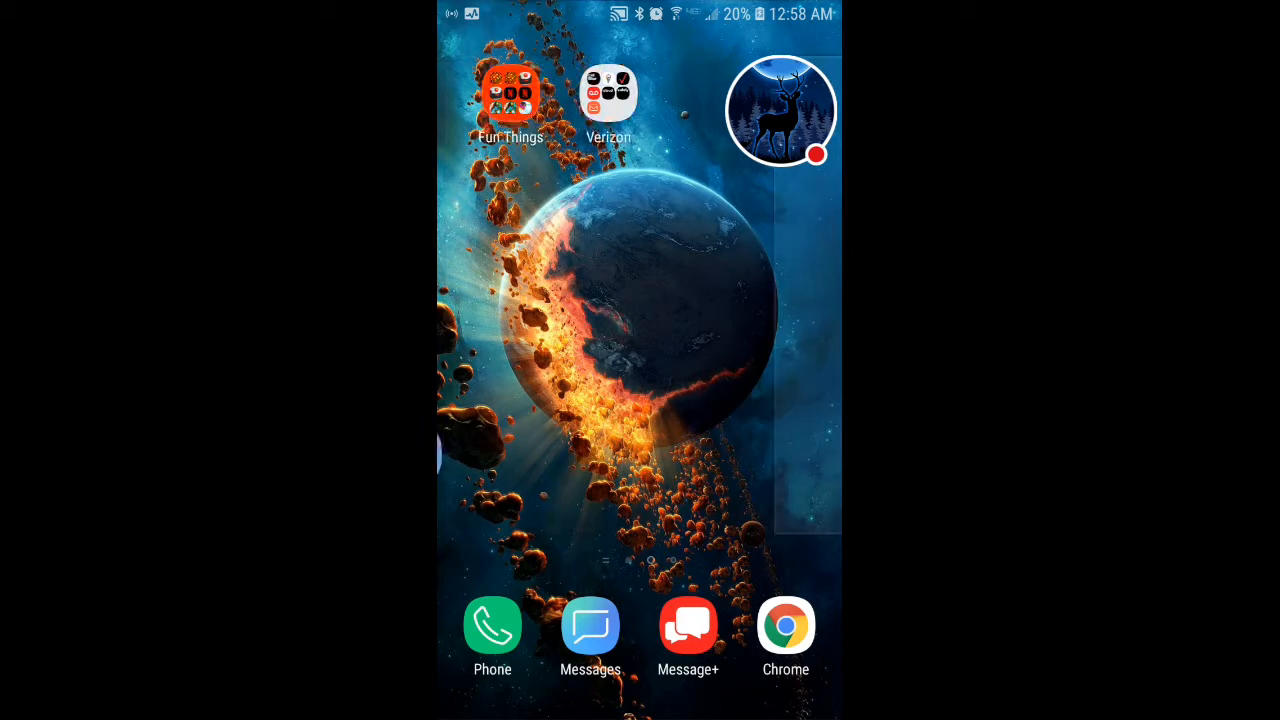
left_click(510, 90)
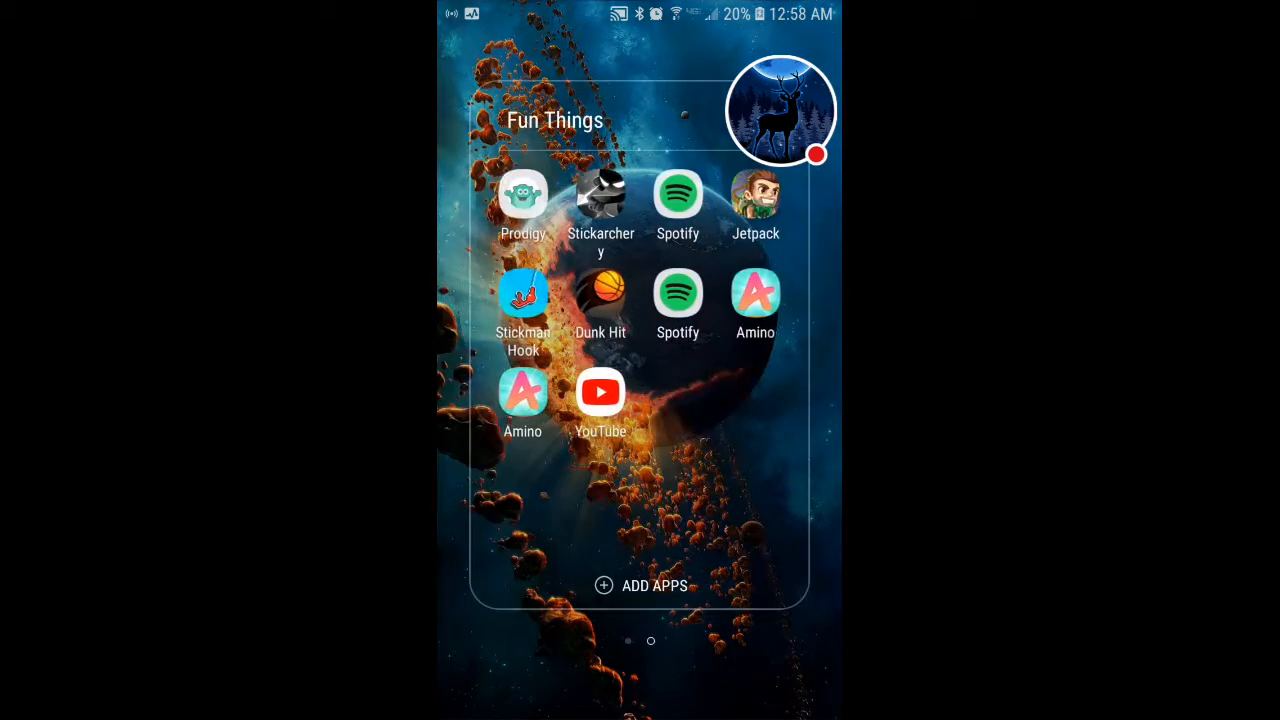